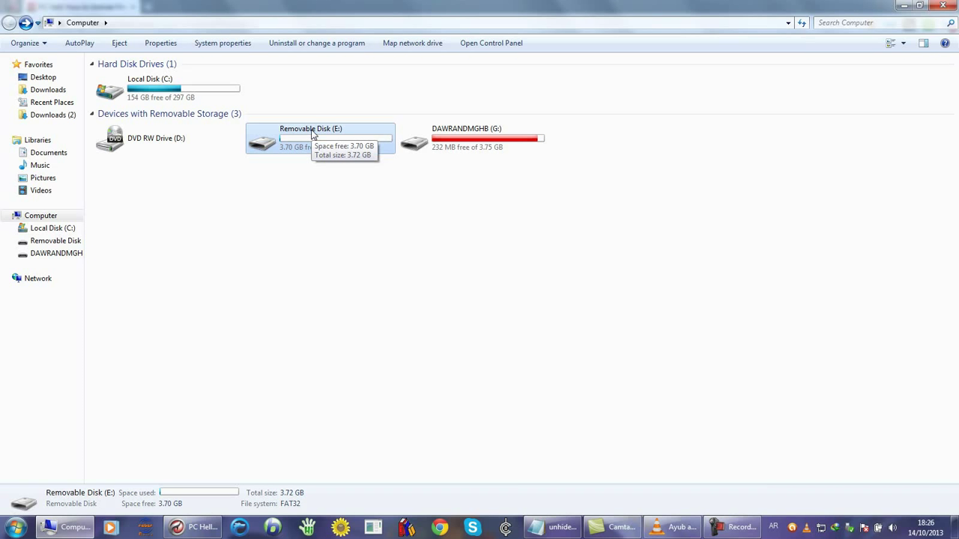
mouse_move(285, 148)
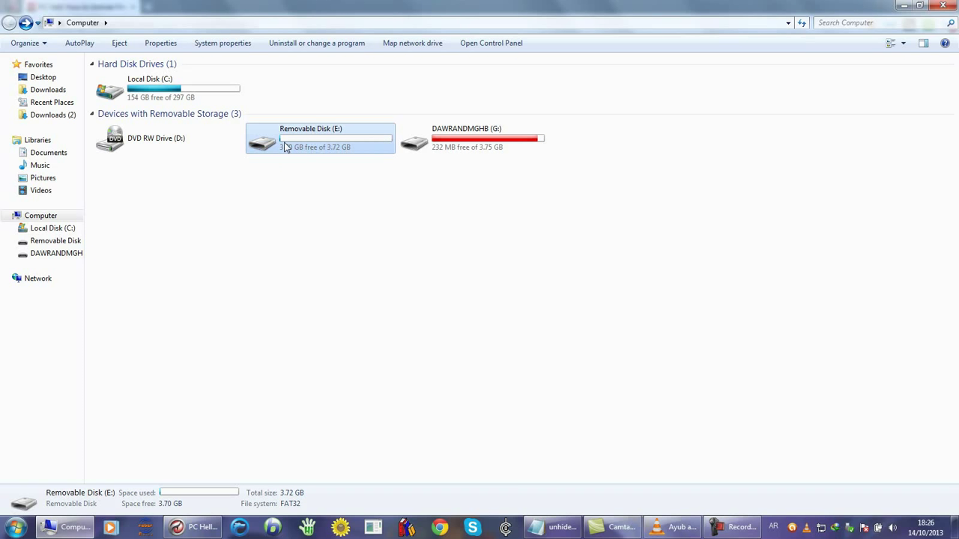
mouse_move(311, 146)
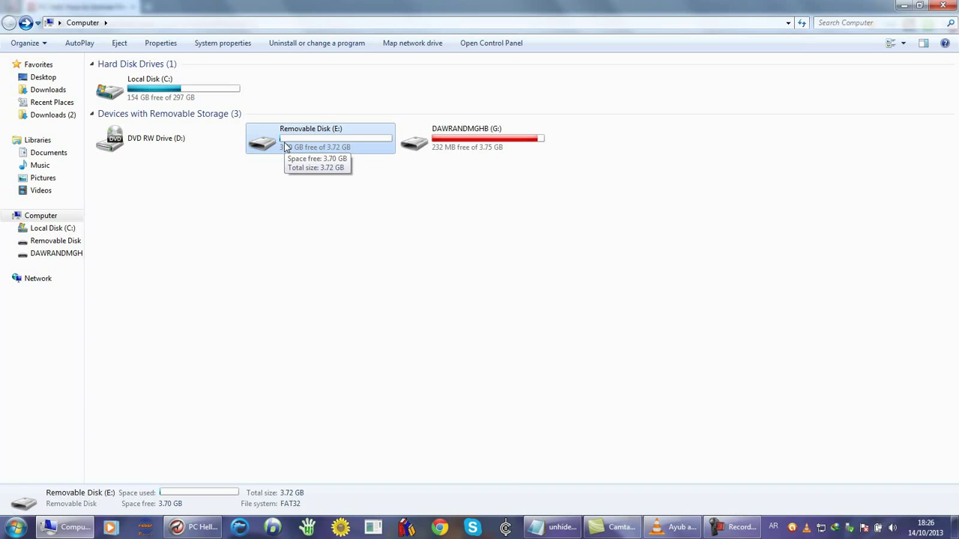
Step: Open Removable Disk (E:), which appears empty
double_click(310, 139)
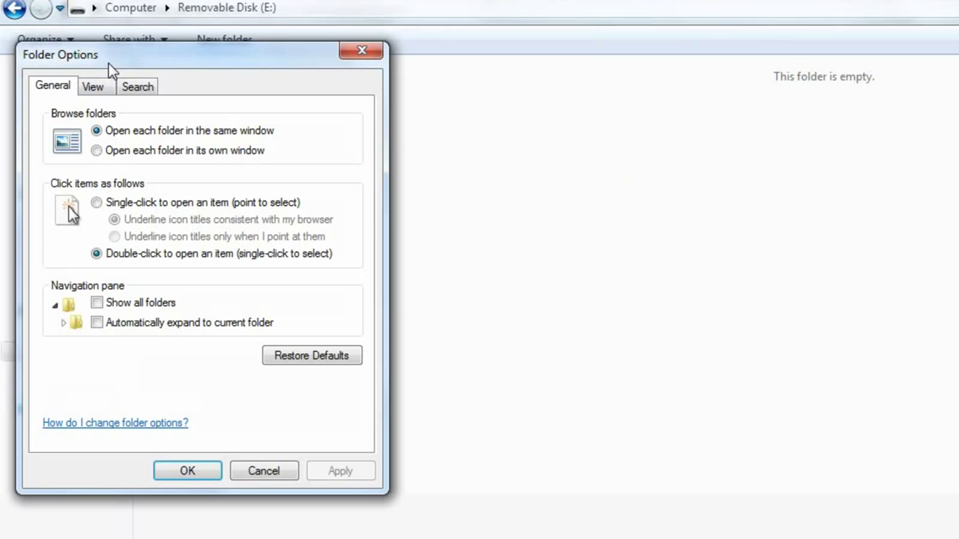
Step: Enable 'Show hidden files, folders, and drives' in Folder Options' View settings
click(93, 86)
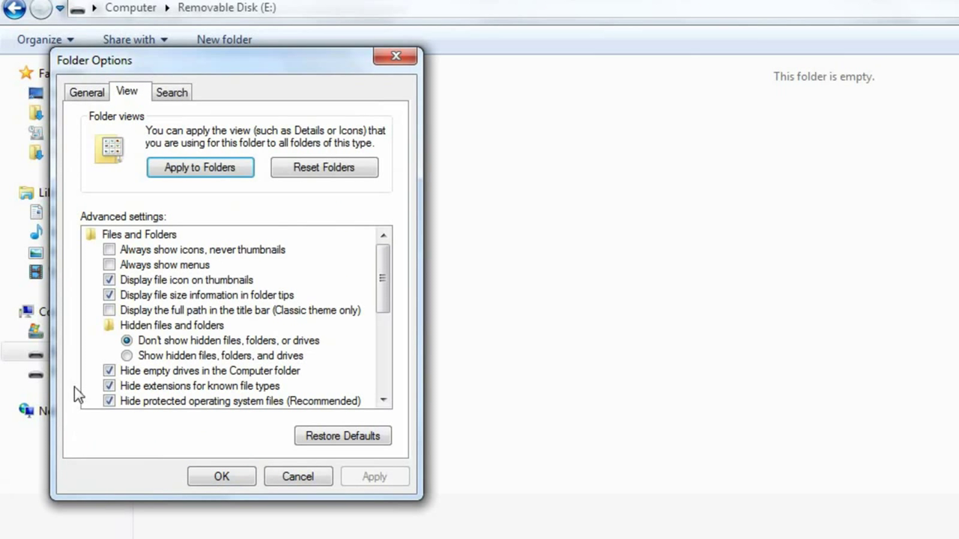
click(126, 355)
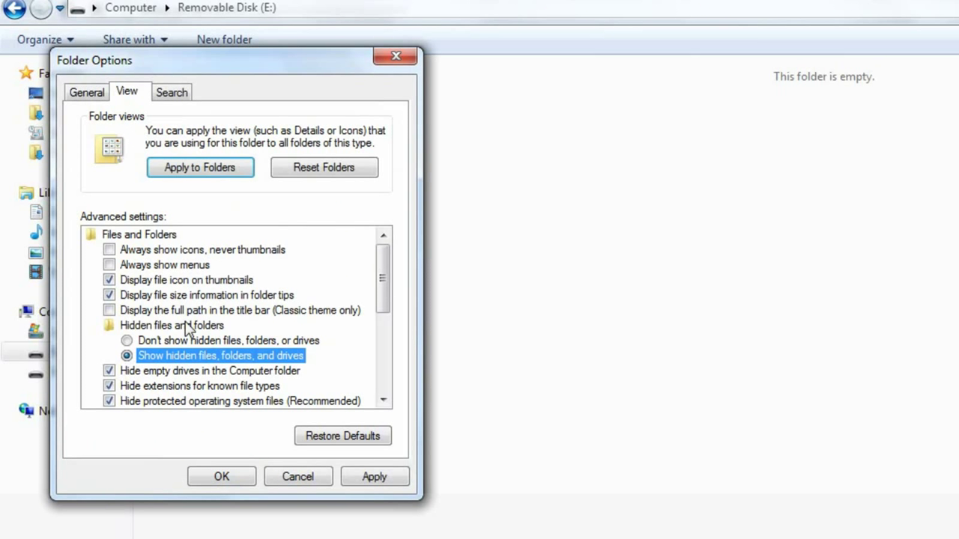
mouse_move(382, 468)
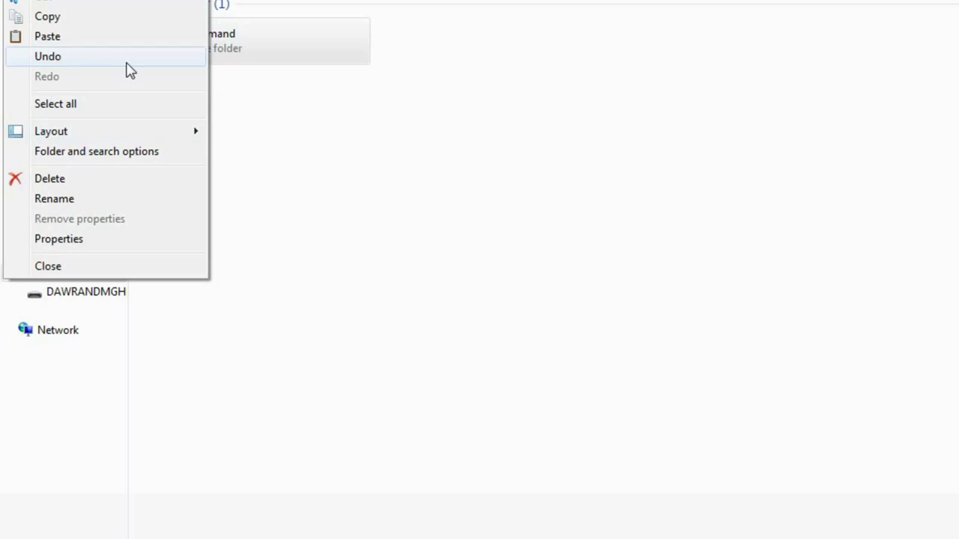
Step: Stop hiding protected operating system files, accept the warning, and apply the setting
click(96, 152)
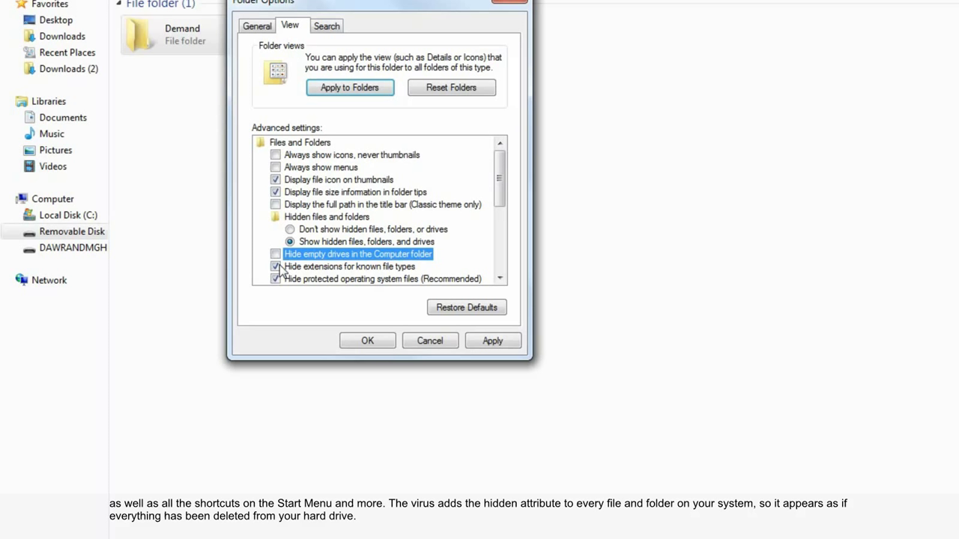
click(275, 279)
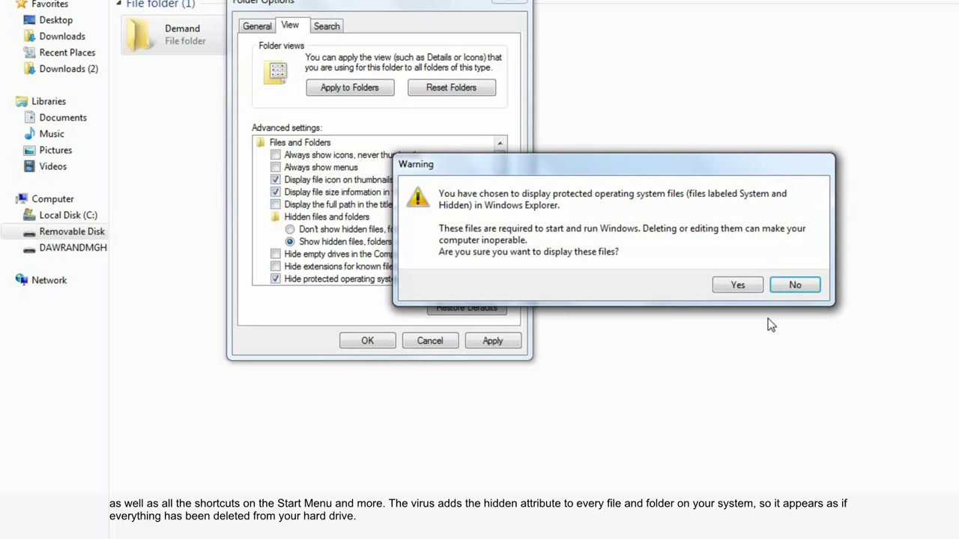
click(737, 284)
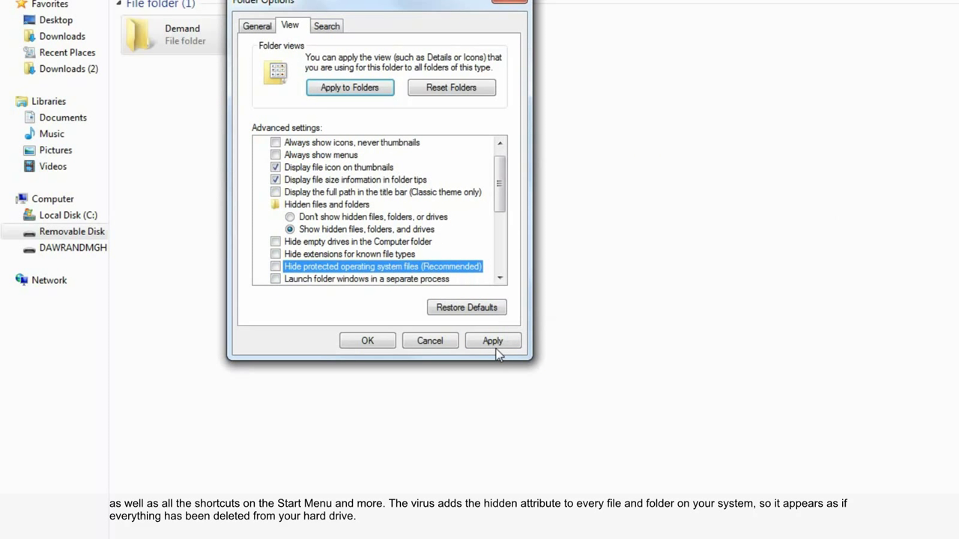
click(367, 340)
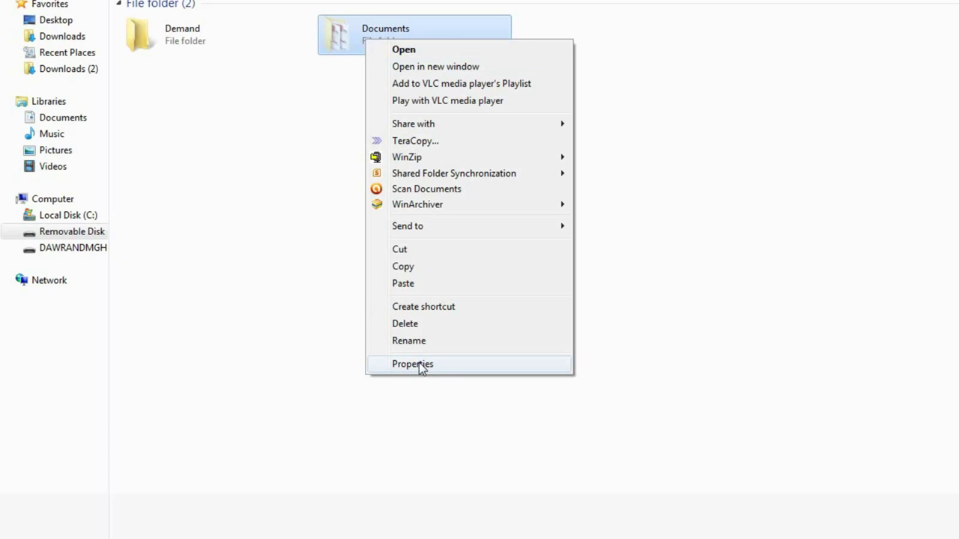
click(413, 364)
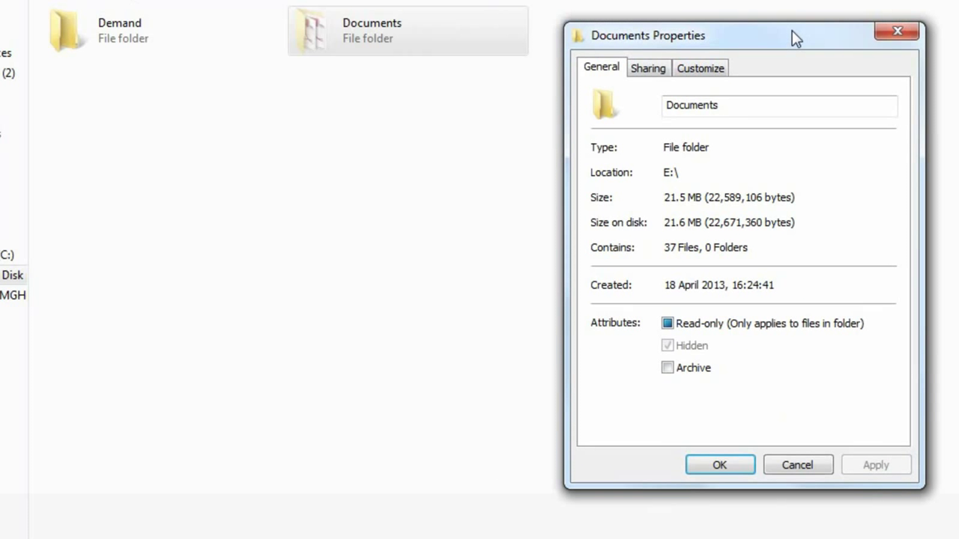
drag(797, 35, 761, 13)
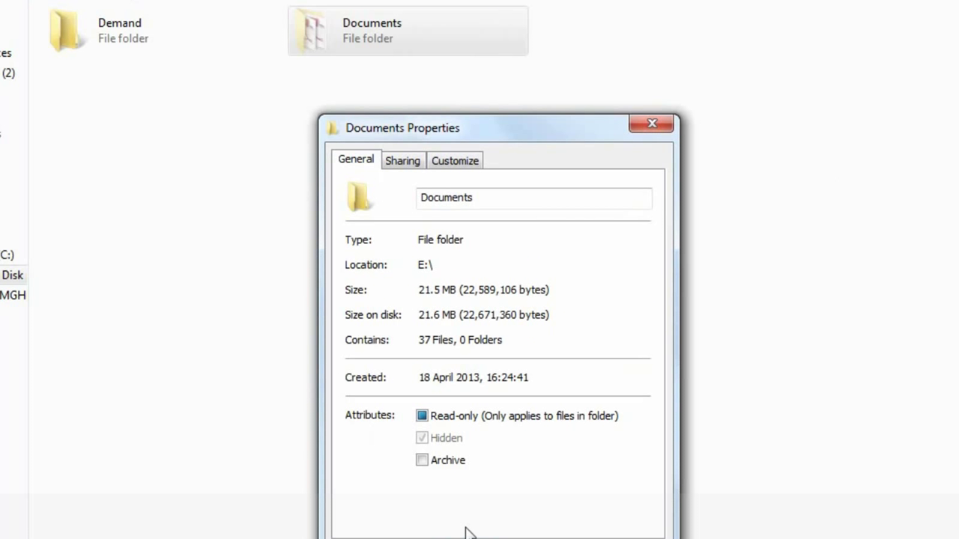
click(651, 122)
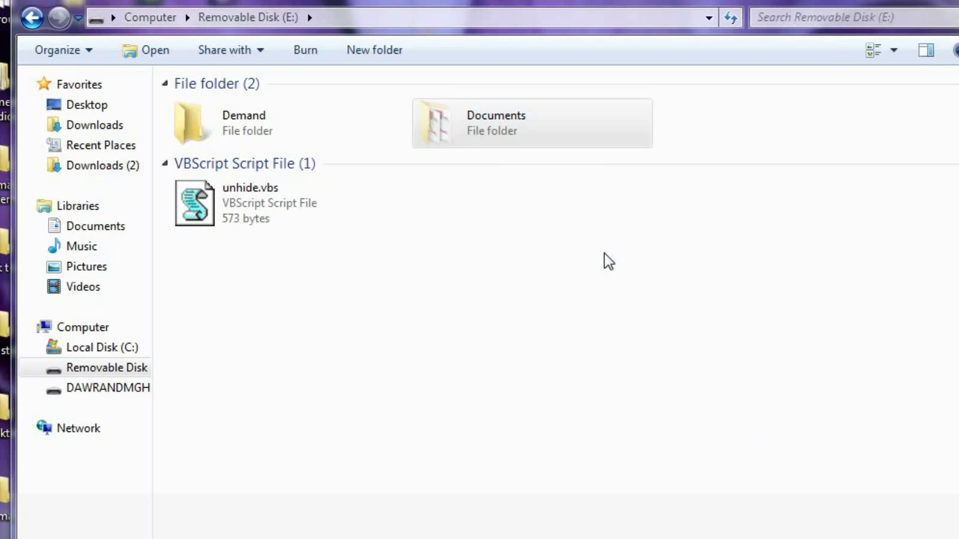
Step: Check the Documents folder's properties, then run unhide.vbs against drive E:\
double_click(250, 202)
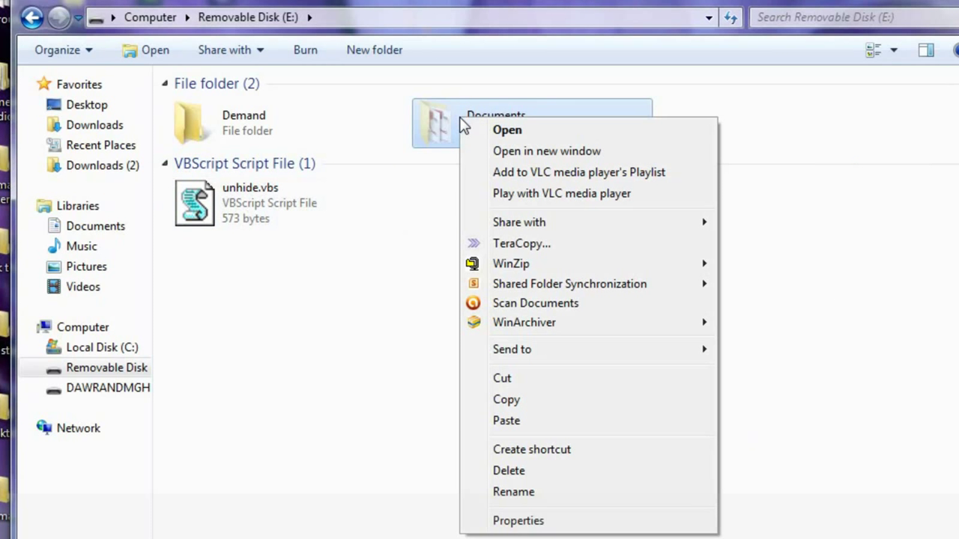
click(517, 521)
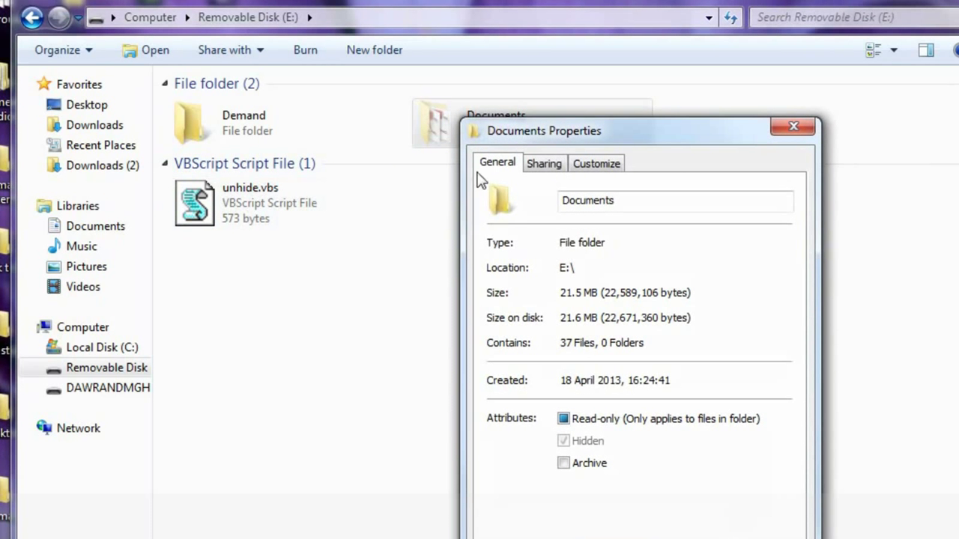
drag(543, 131, 449, 90)
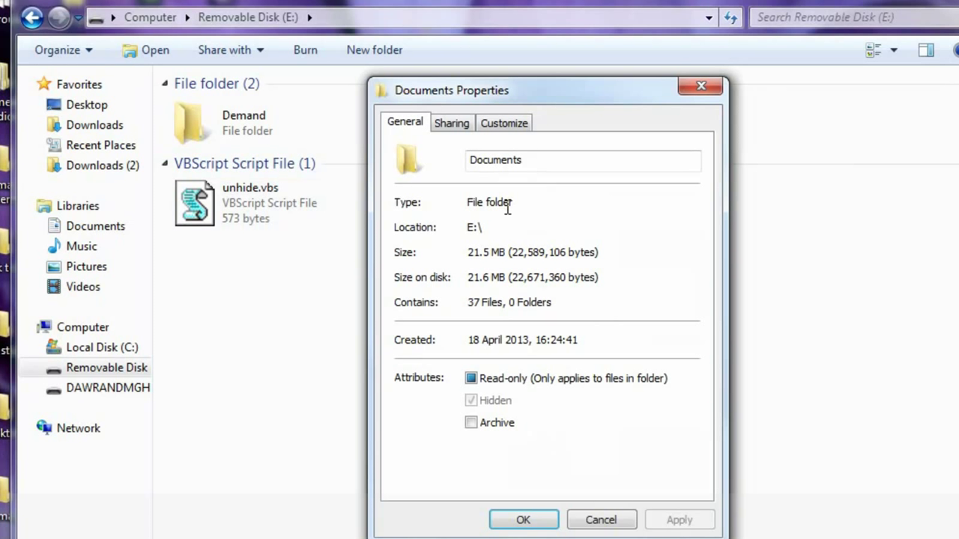
double_click(473, 227)
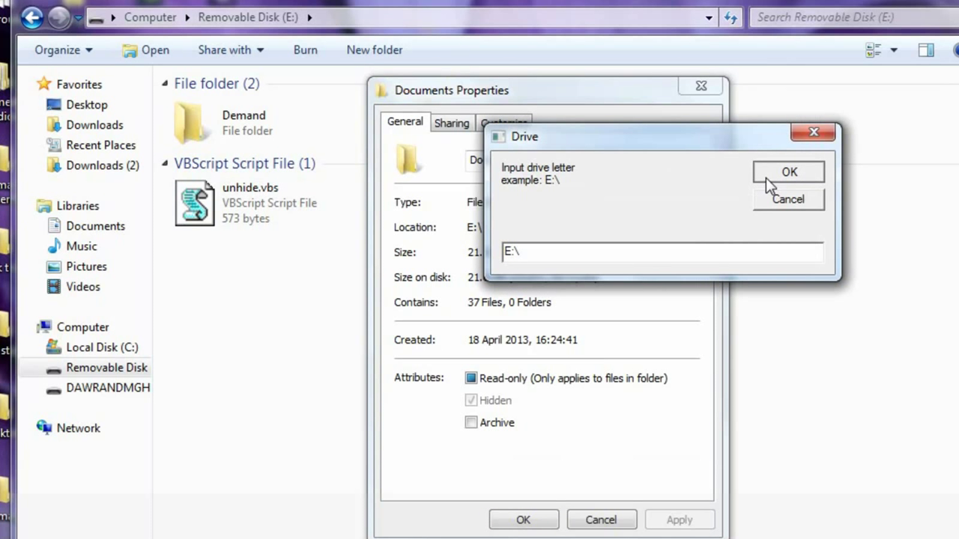
click(789, 172)
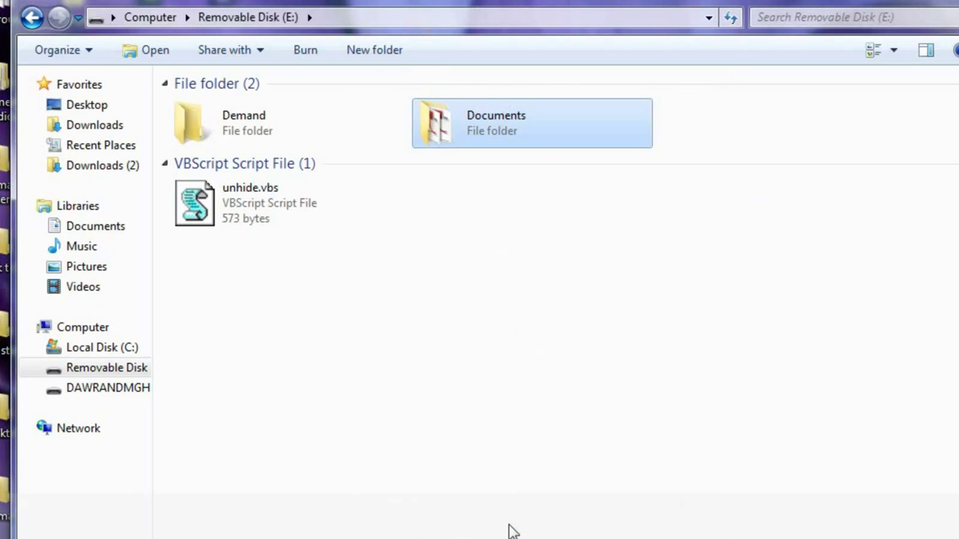
mouse_move(457, 121)
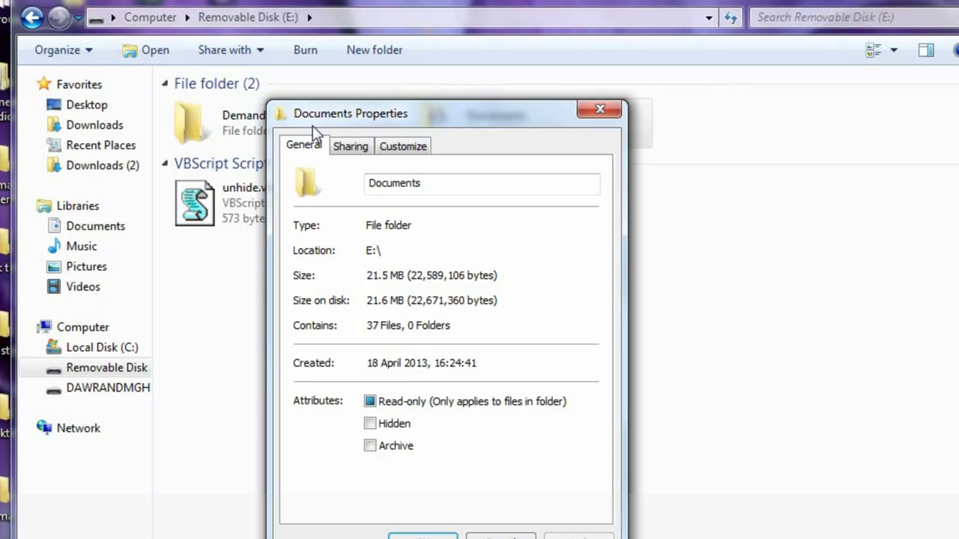
mouse_move(420, 166)
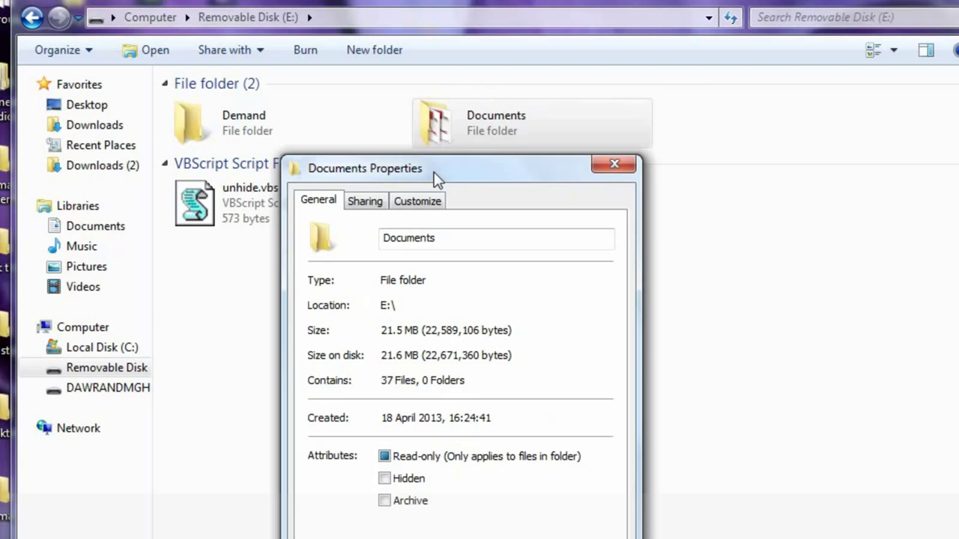
drag(428, 168, 457, 171)
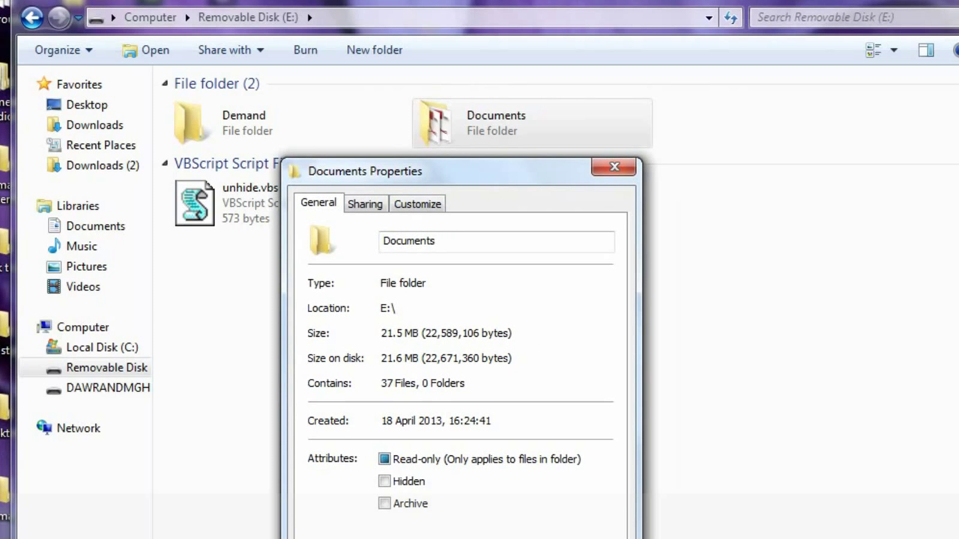
click(613, 166)
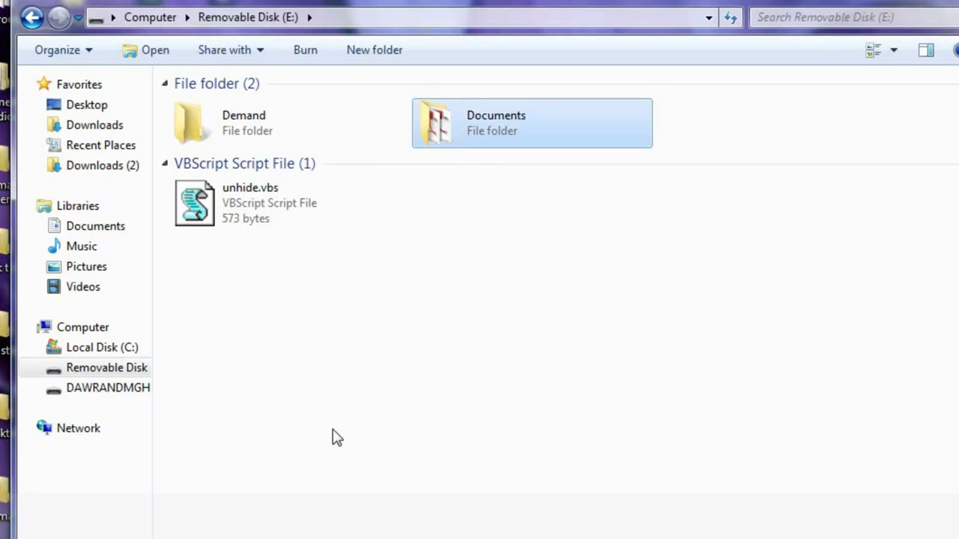
mouse_move(347, 105)
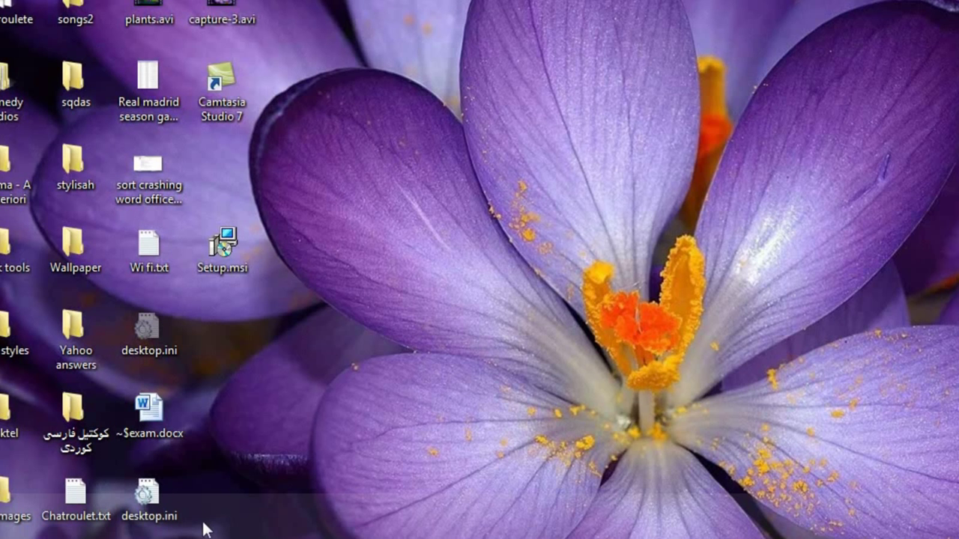
mouse_move(374, 132)
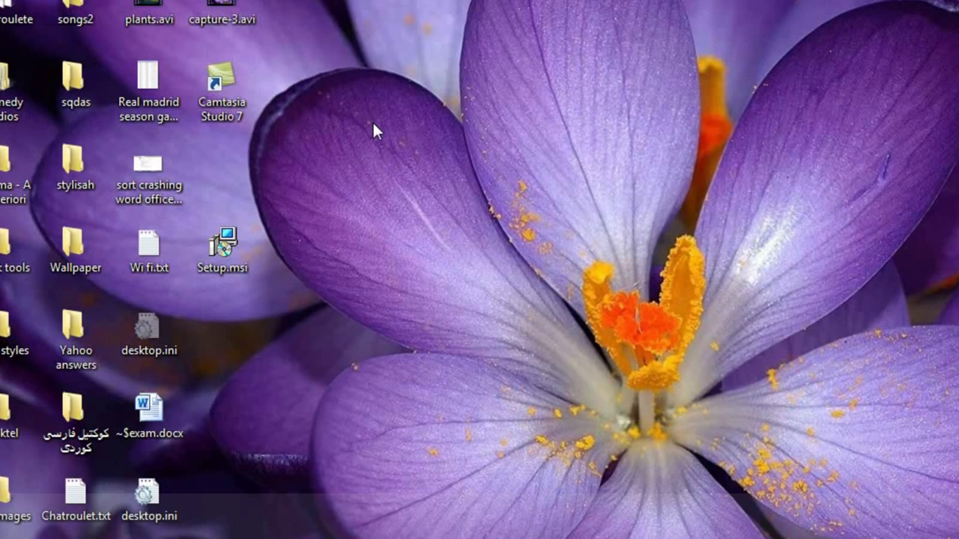
Step: Create 'New folder' on the desktop and drag unhide.vbs into it
right_click(374, 132)
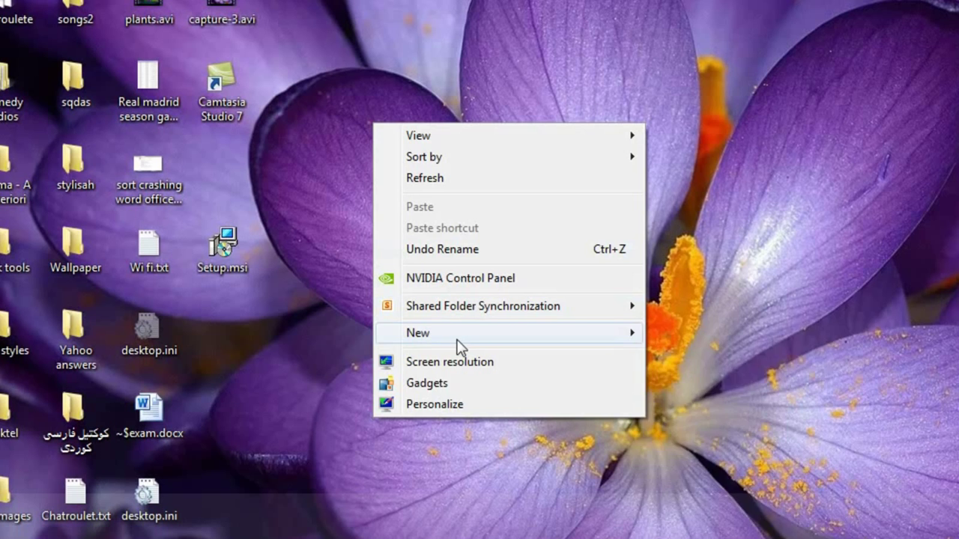
click(418, 333)
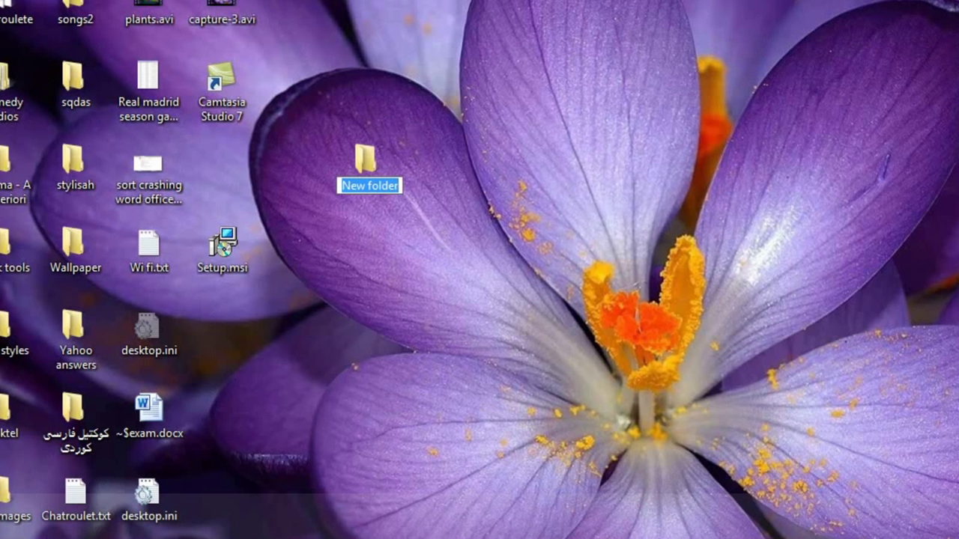
click(368, 165)
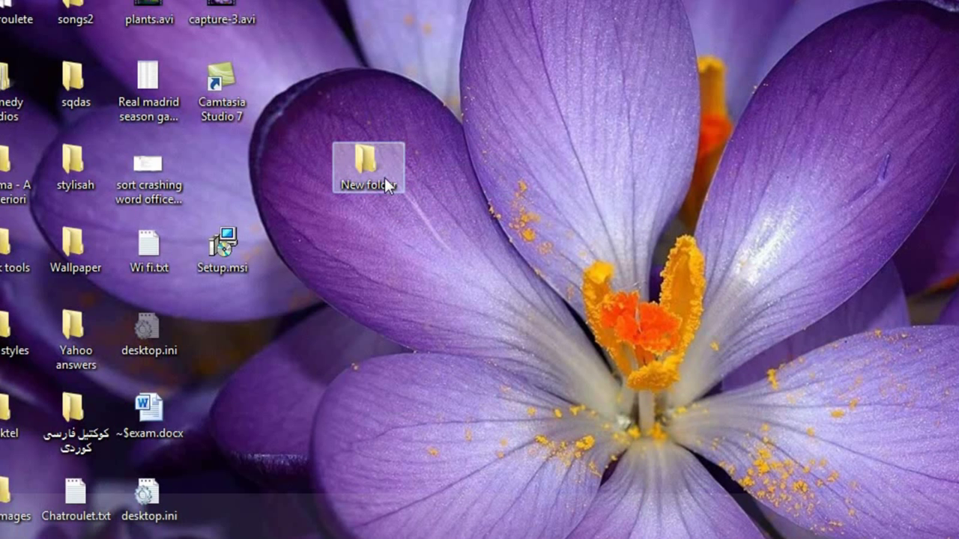
mouse_move(367, 165)
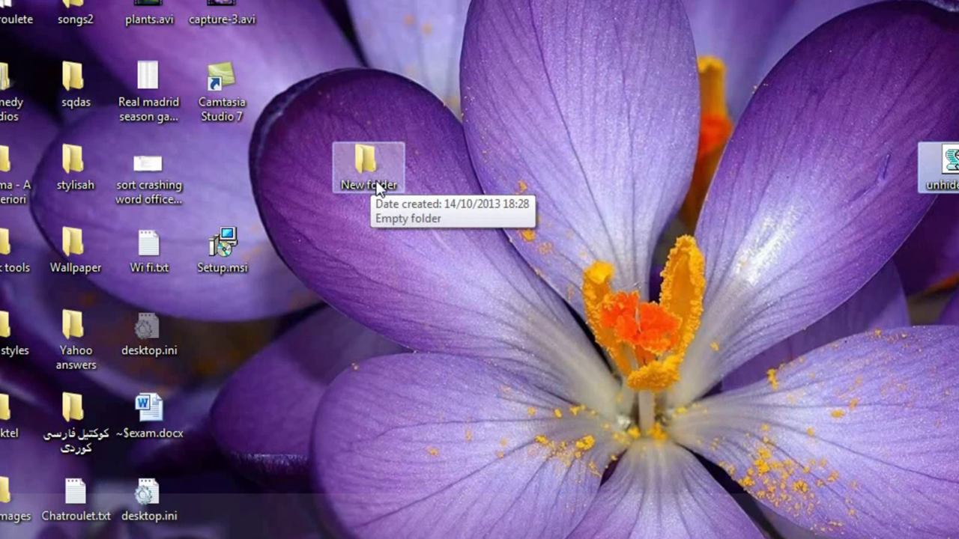
drag(951, 157, 374, 187)
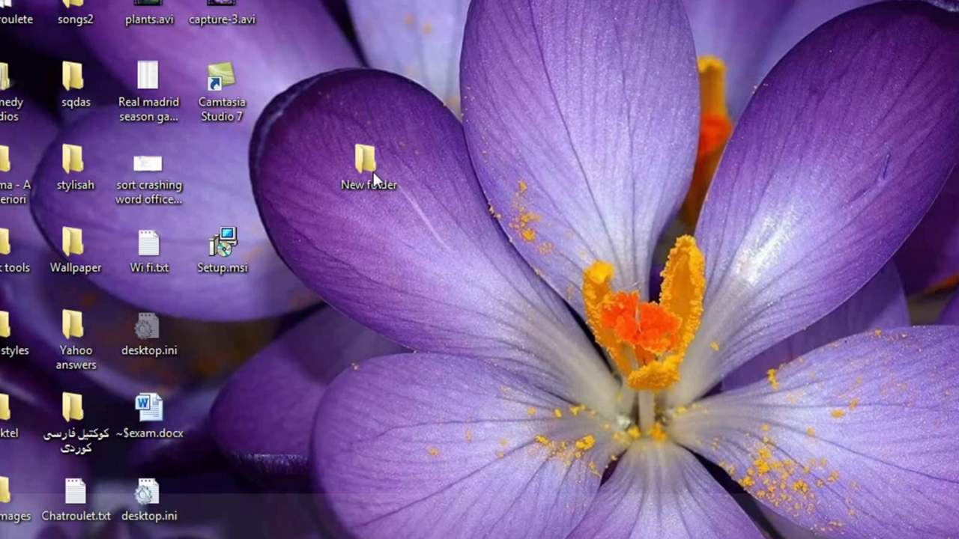
Step: Open New folder and select the faded Documents folder inside it
double_click(368, 161)
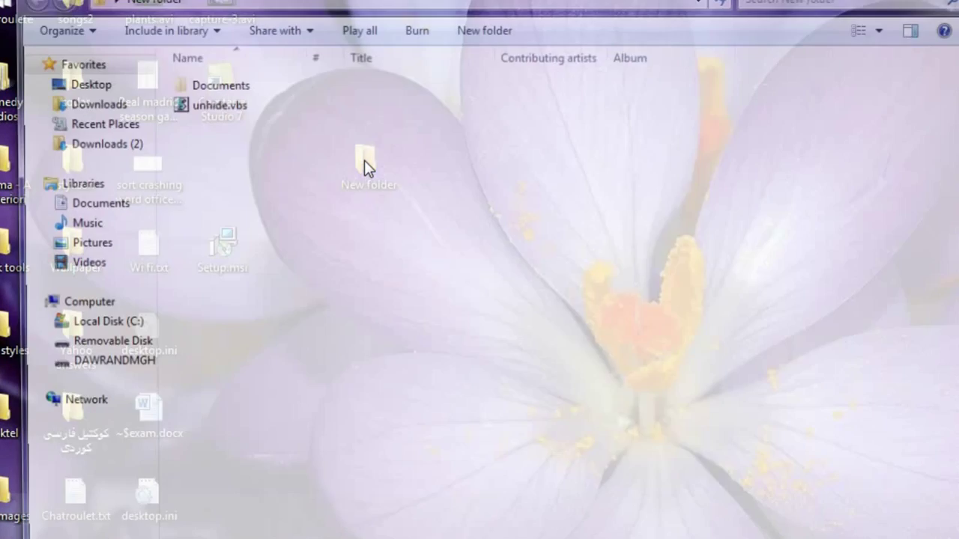
right_click(221, 85)
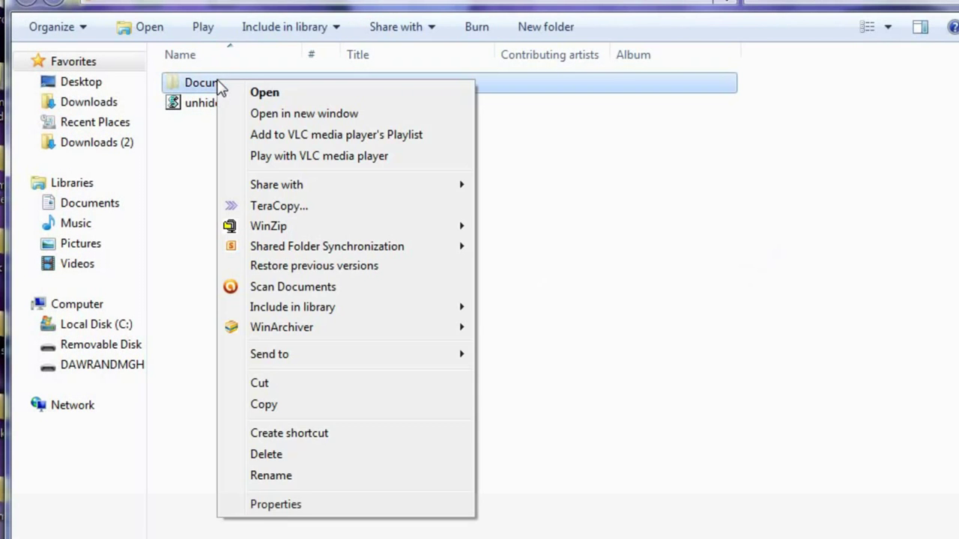
click(275, 505)
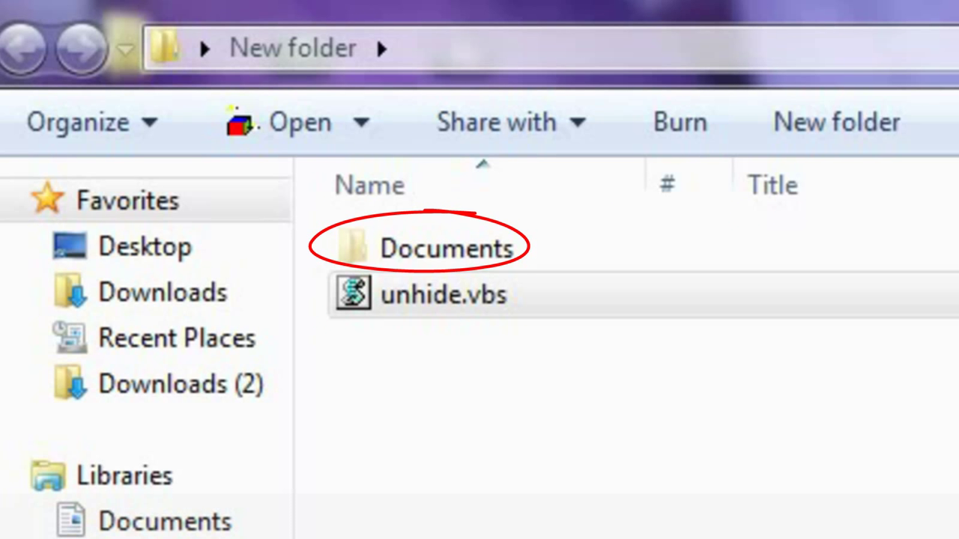
click(442, 294)
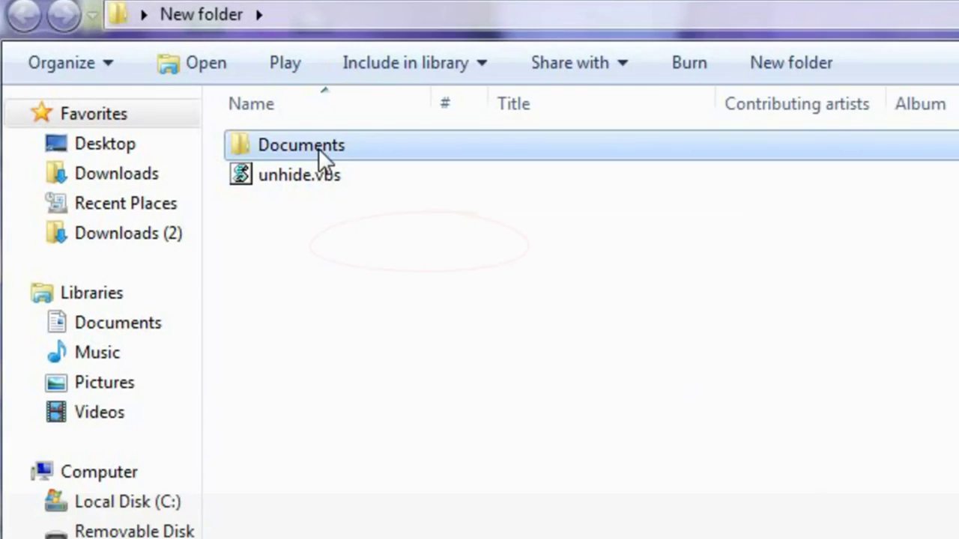
Step: Uncheck Read-only in Documents' properties and apply it to all subfolders and files
right_click(301, 144)
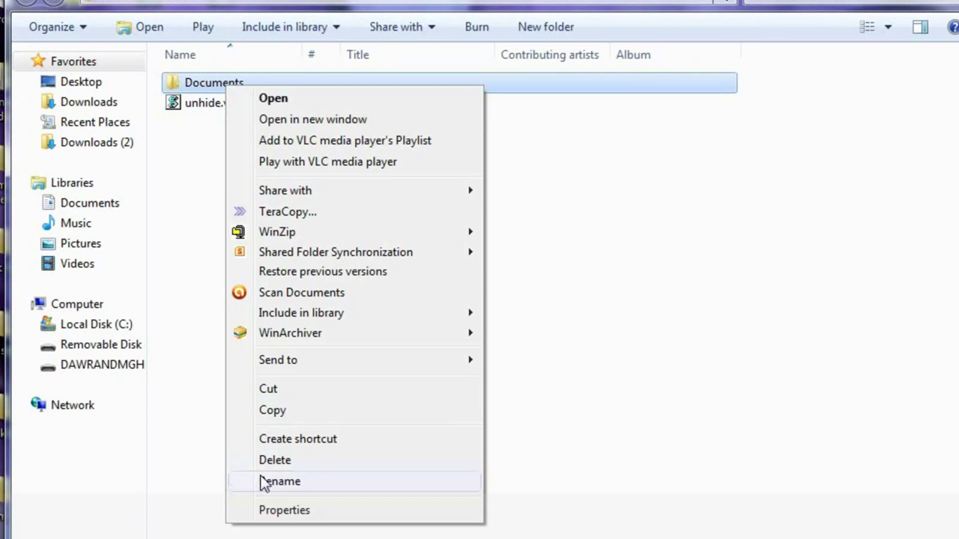
click(284, 511)
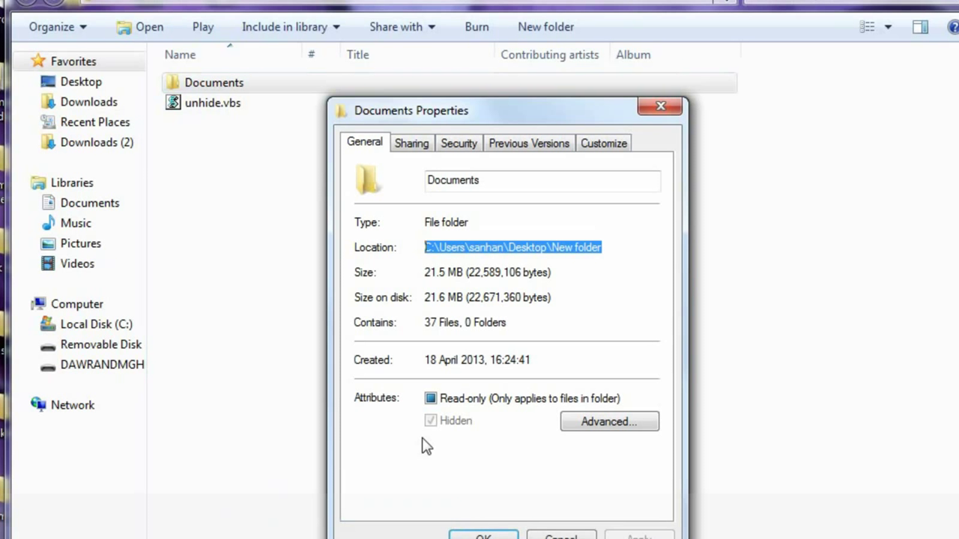
click(431, 398)
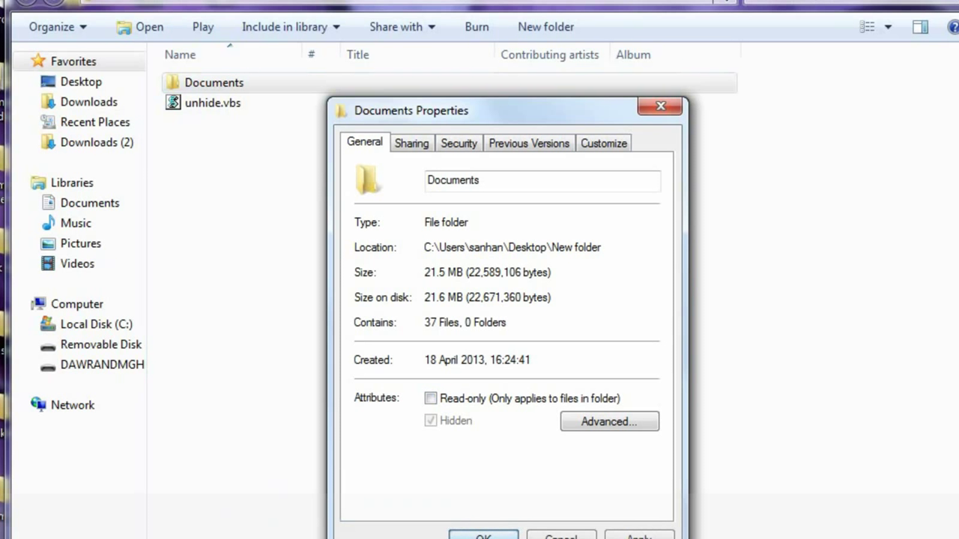
click(483, 536)
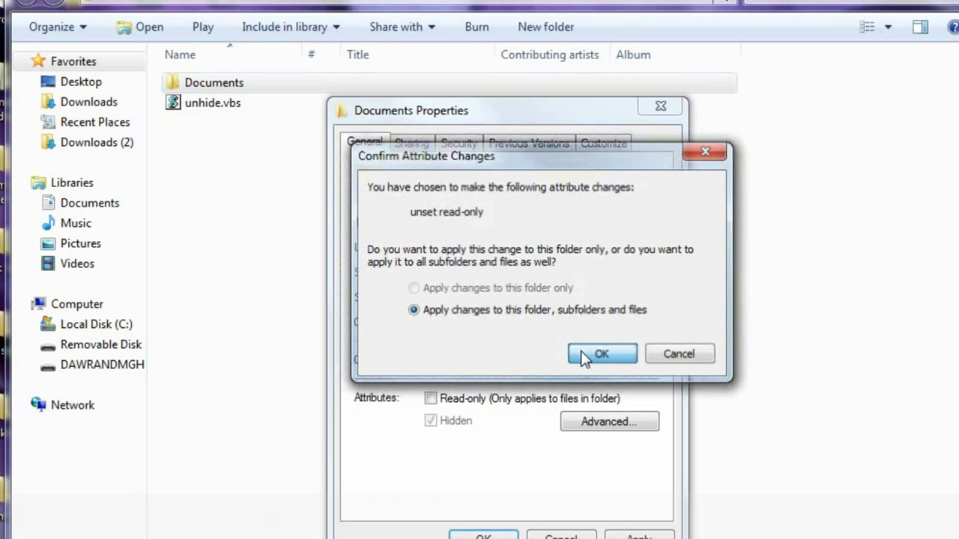
click(601, 354)
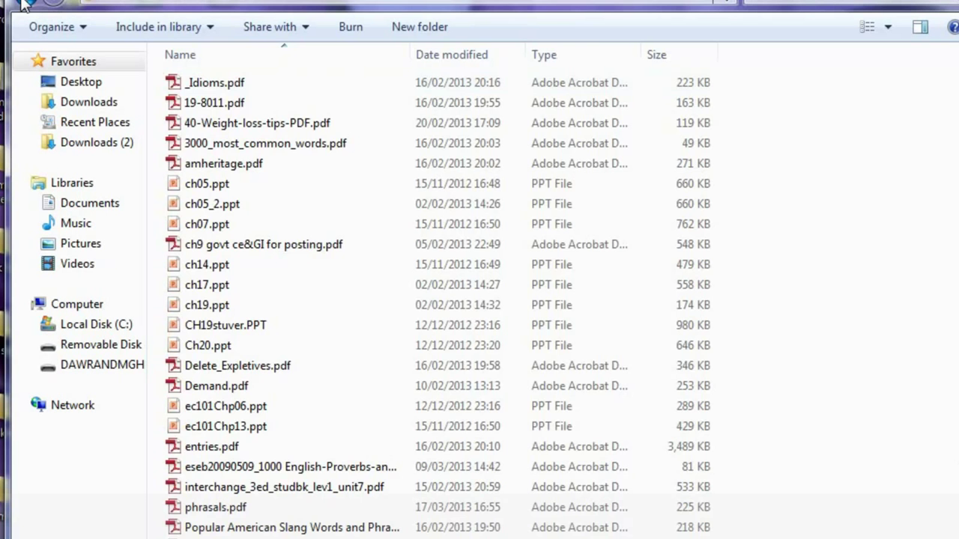
Step: Verify Hidden is unchecked in Documents' properties, then close the dialog
right_click(213, 83)
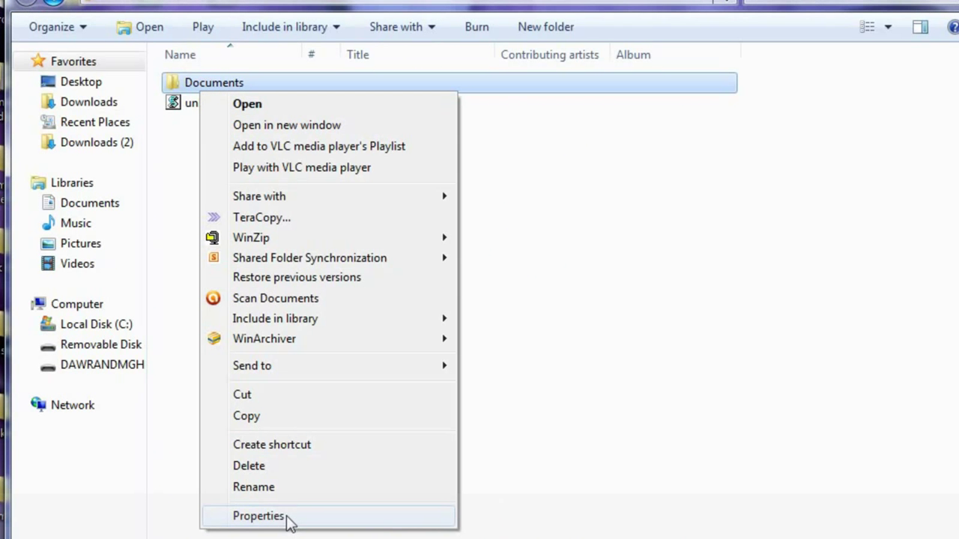
click(257, 515)
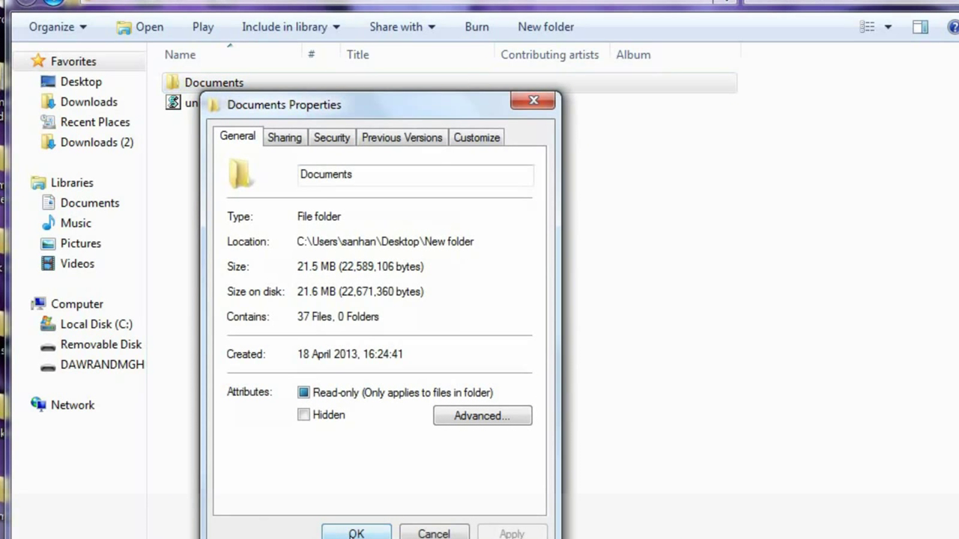
click(355, 533)
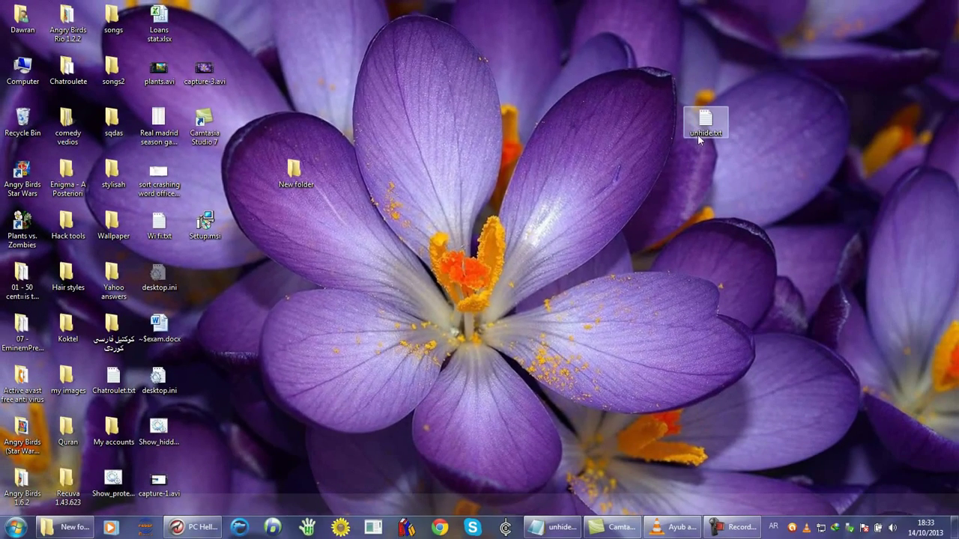
Step: Open unhide.txt in Notepad and move its window toward the screen centre
double_click(705, 120)
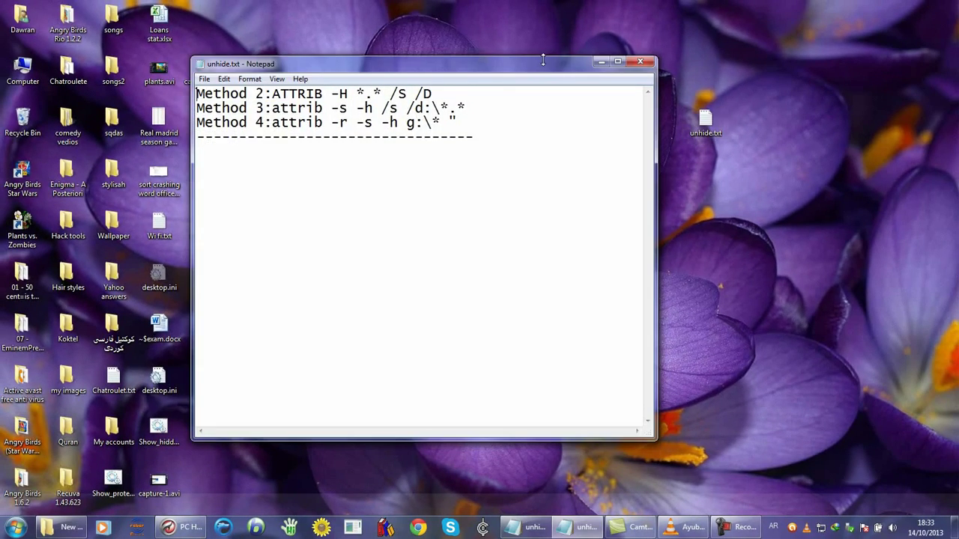
drag(423, 63, 494, 51)
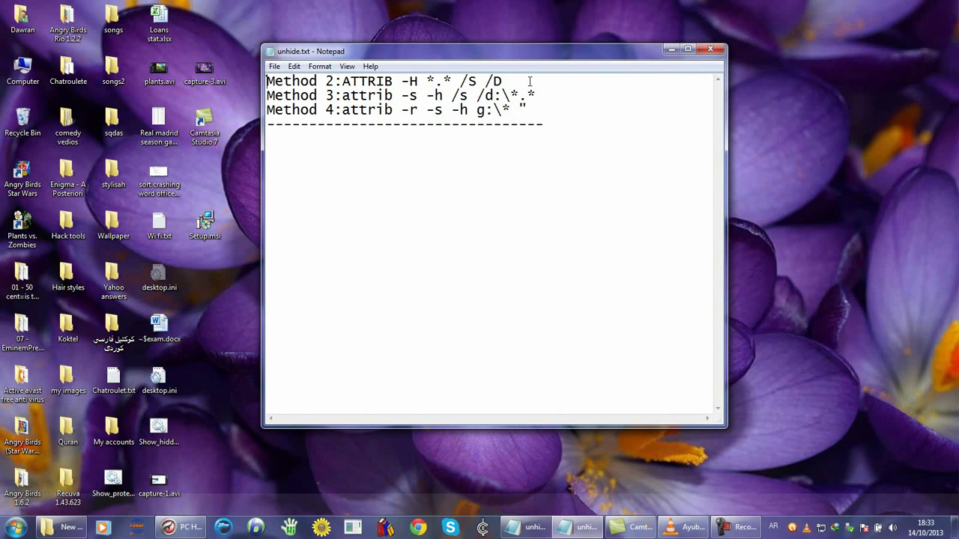
mouse_move(531, 77)
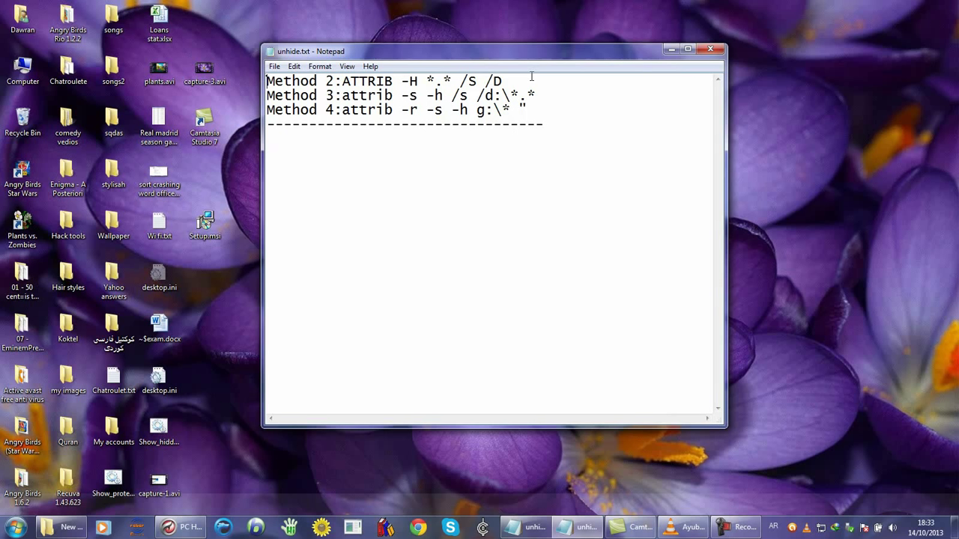
drag(350, 81, 502, 81)
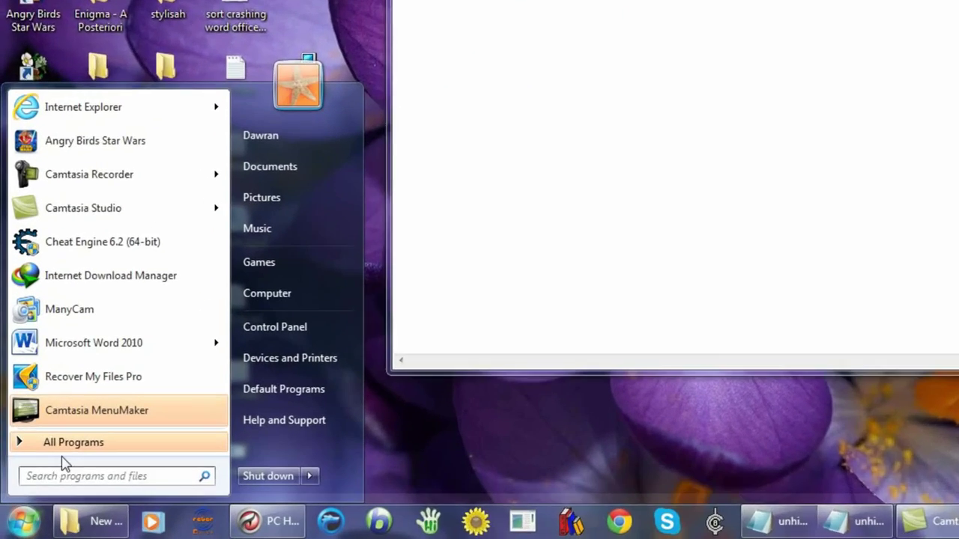
Step: Show All Programs in the Start menu and search for 'cmd'
click(74, 442)
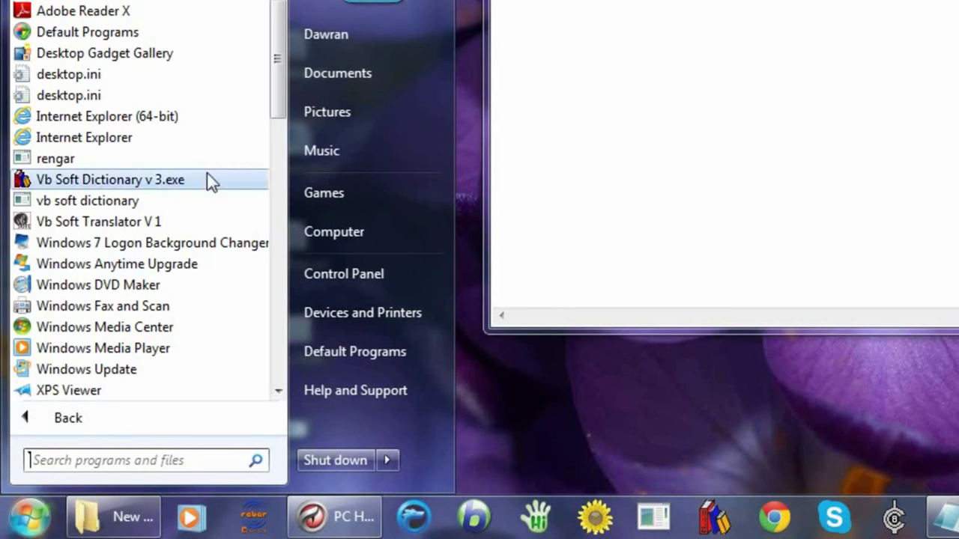
text(')
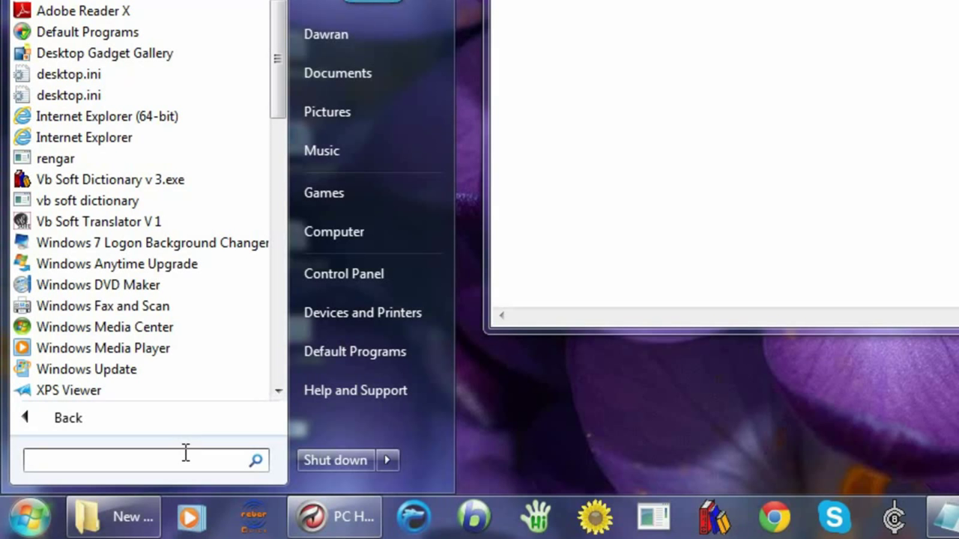
click(146, 460)
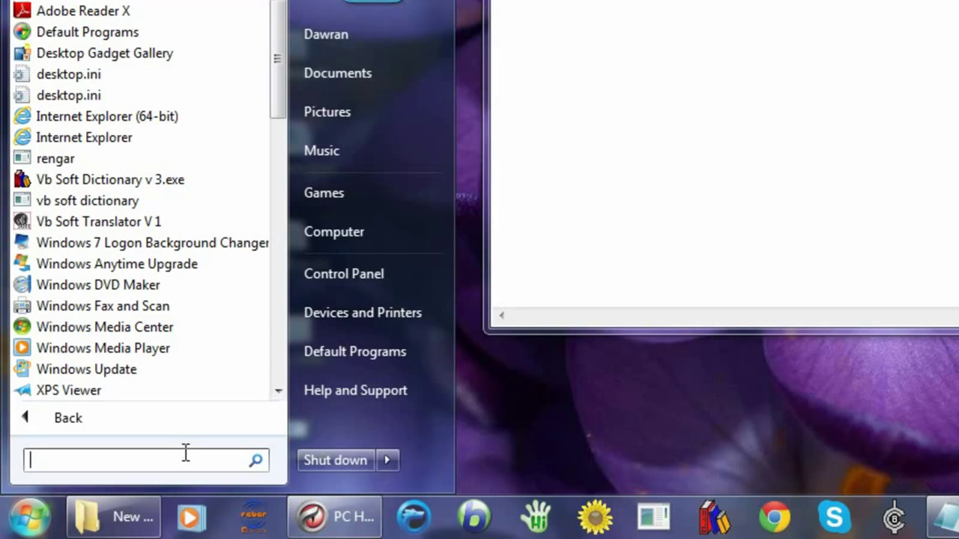
text(cmd)
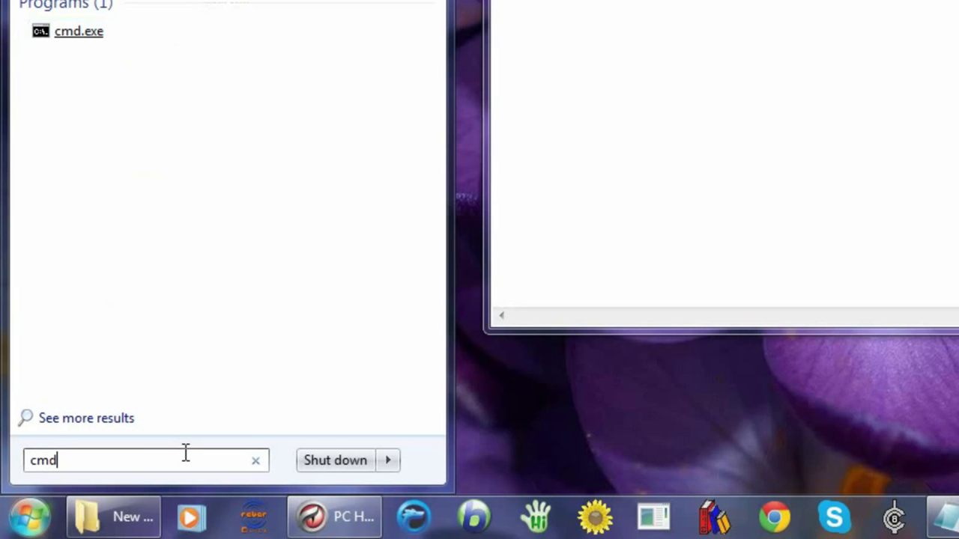